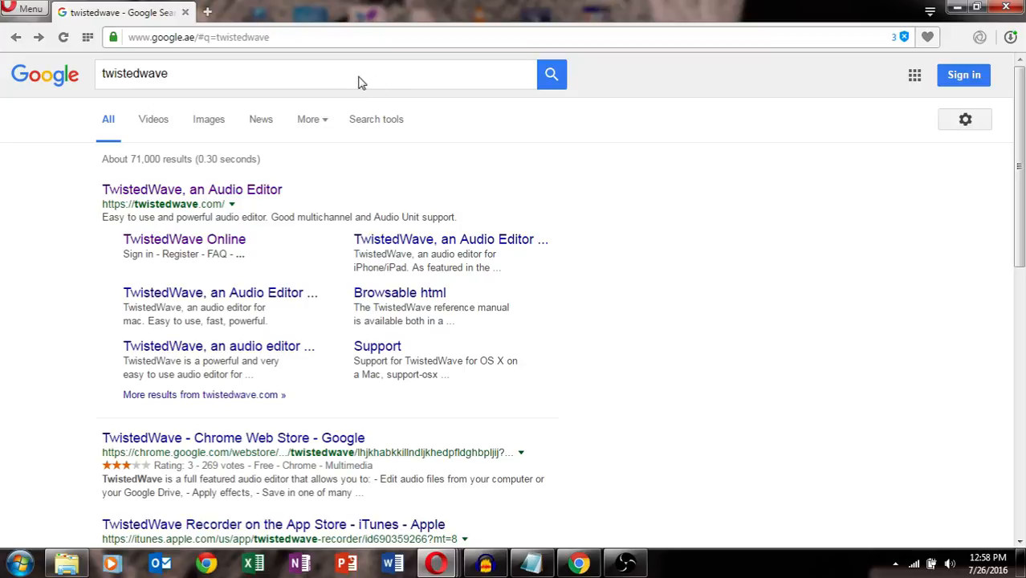
mouse_move(154, 72)
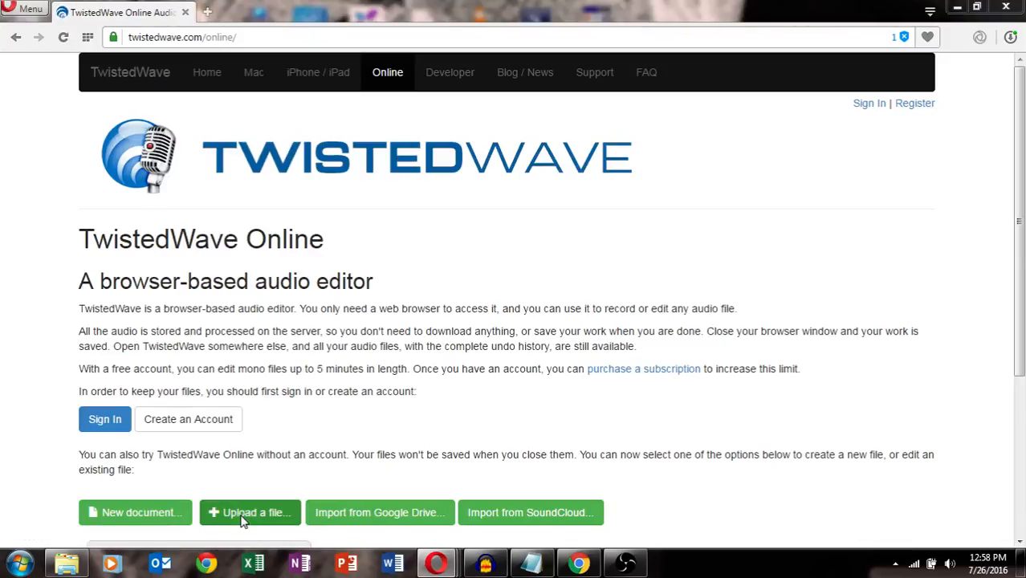
Upload the Drake - One Dance MP3 from the Desktop into TwistedWave Online
click(250, 512)
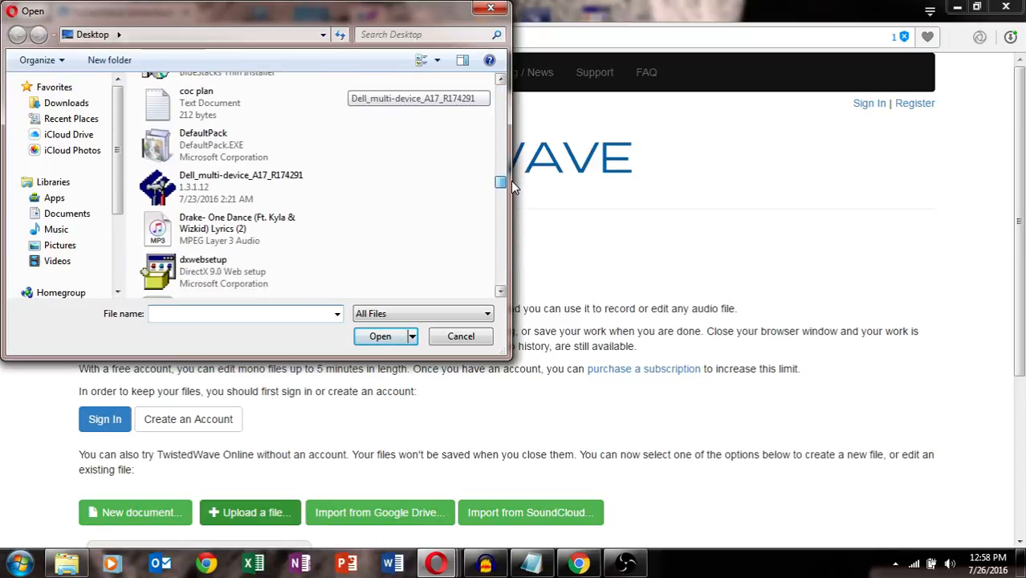
click(238, 234)
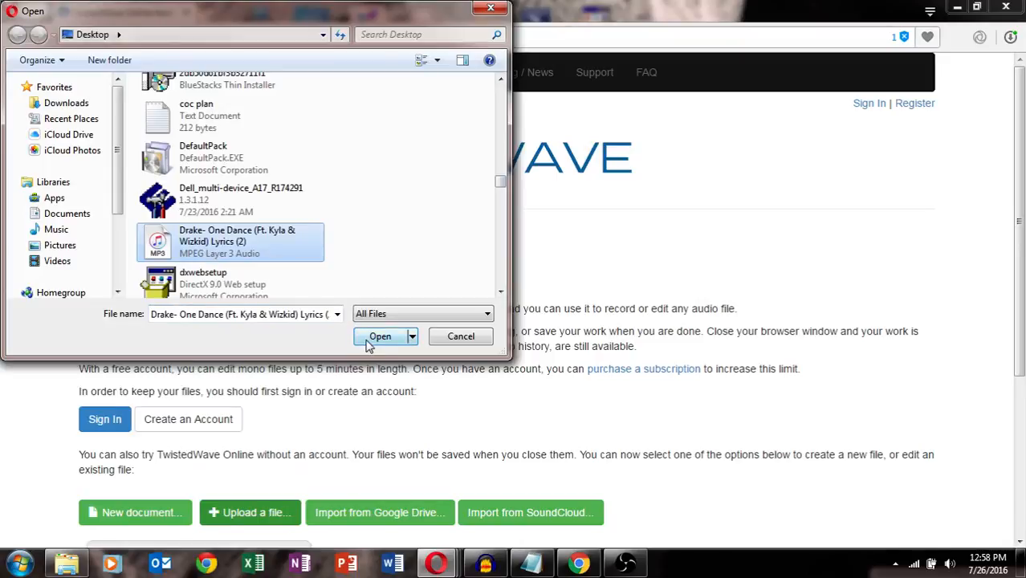
click(379, 336)
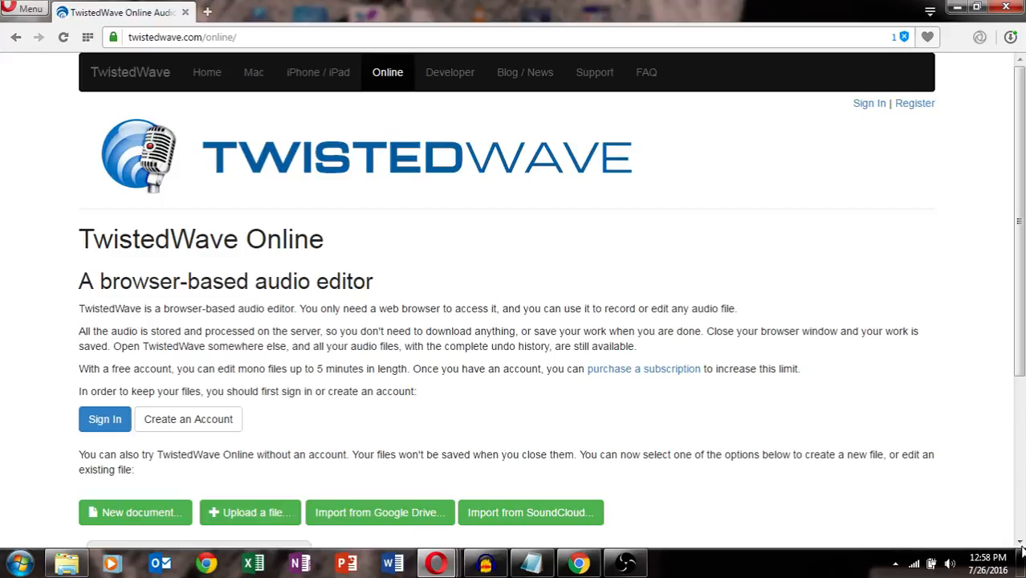
Dismiss the blocked pop-up notice so the uploaded Drake song loads in the editor
scroll(down, 3)
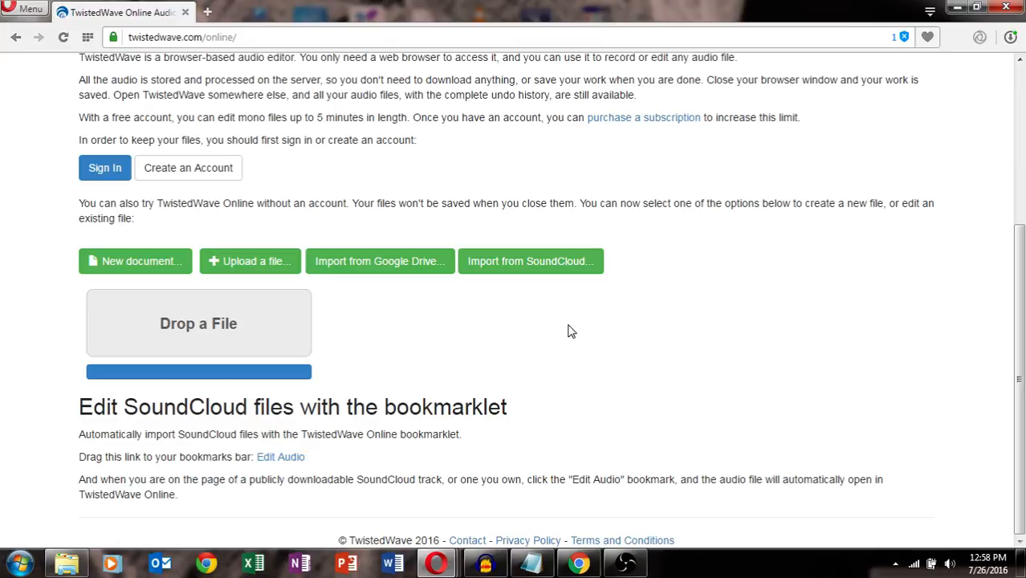
click(134, 260)
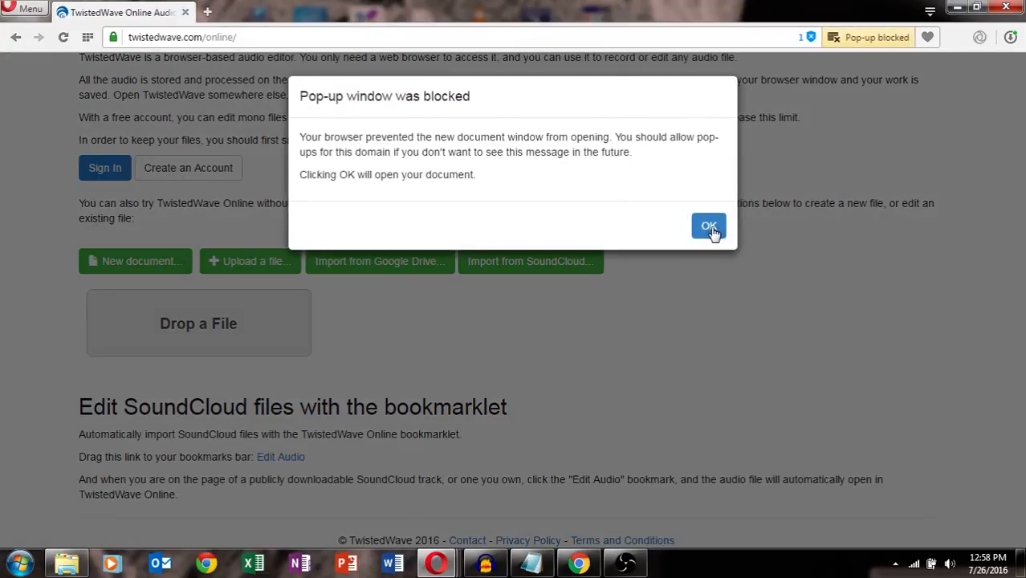
click(708, 225)
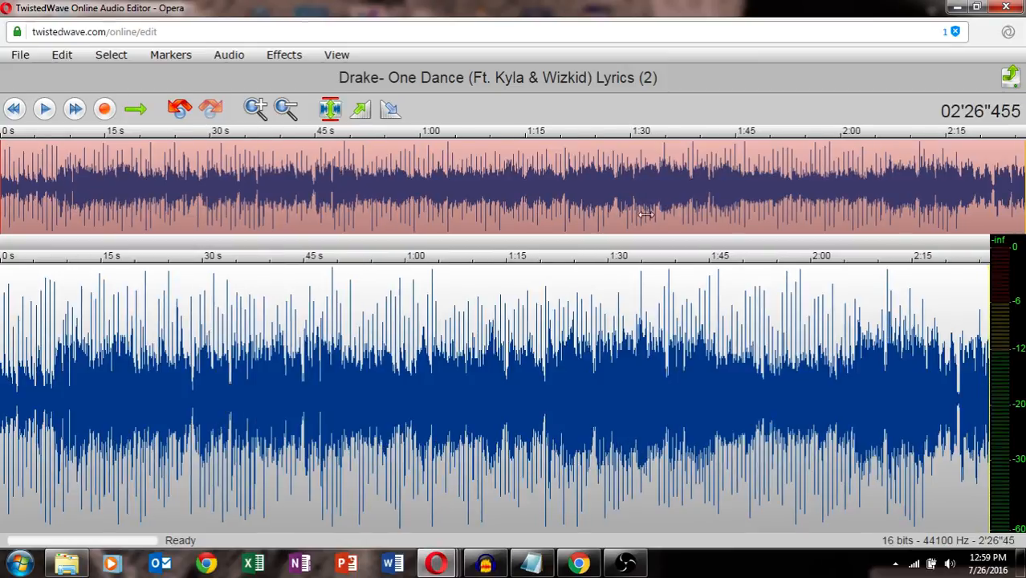
Apply Change Pitch and Speed with pitch +105 cents, Natural pitch on, and speed 105%
click(282, 55)
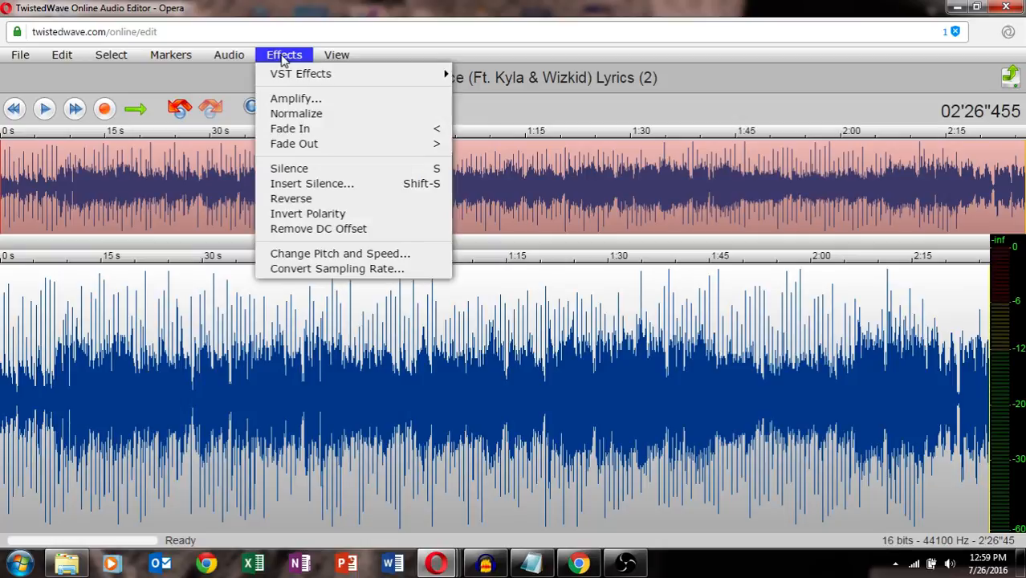
click(340, 254)
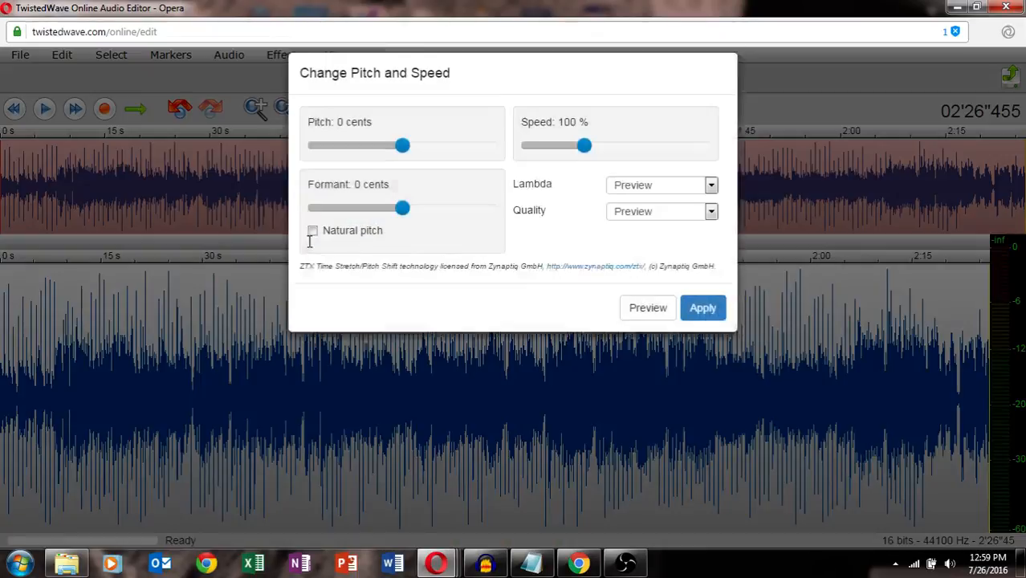
drag(403, 144, 404, 164)
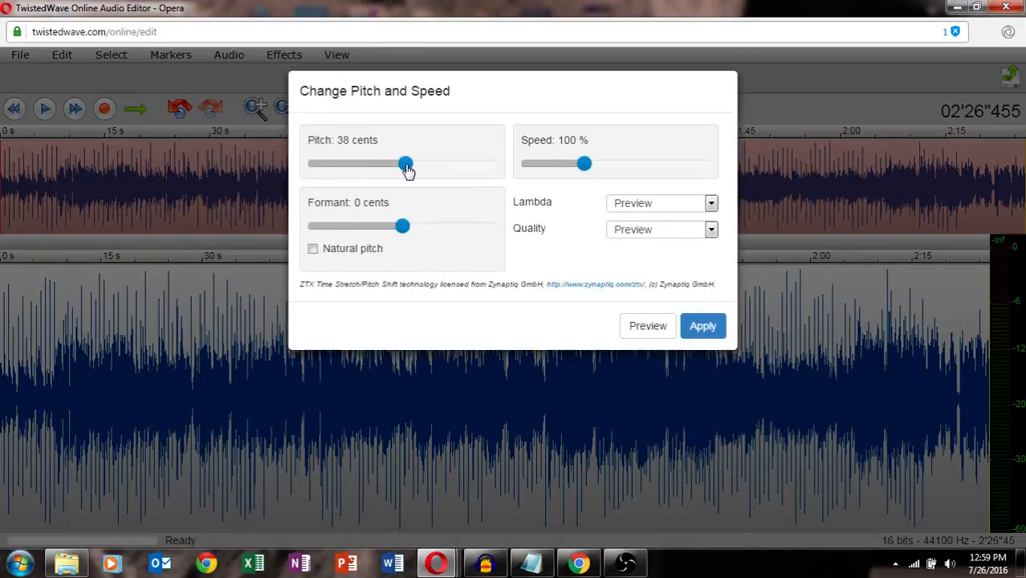
drag(405, 164, 411, 163)
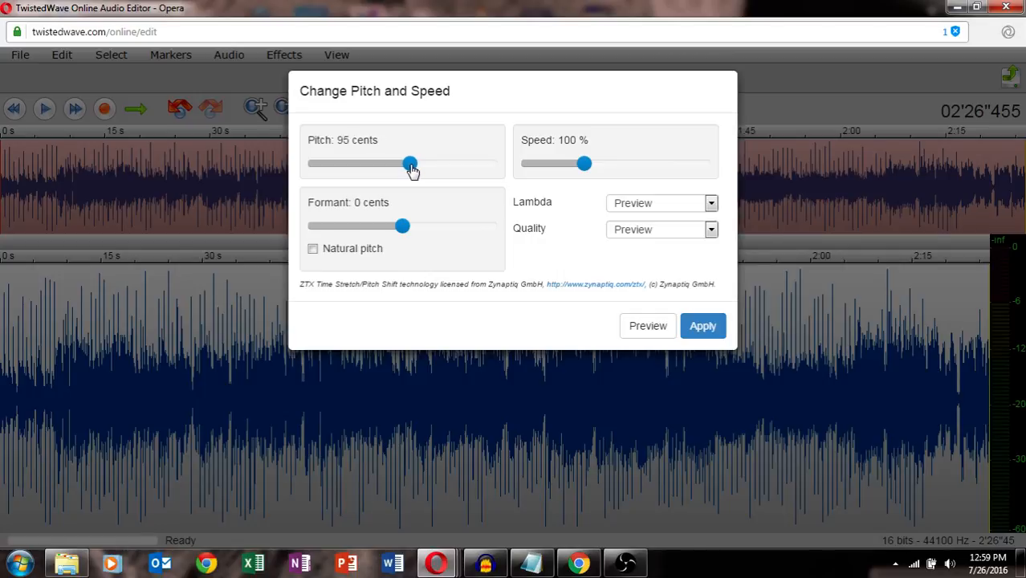
drag(409, 164, 411, 164)
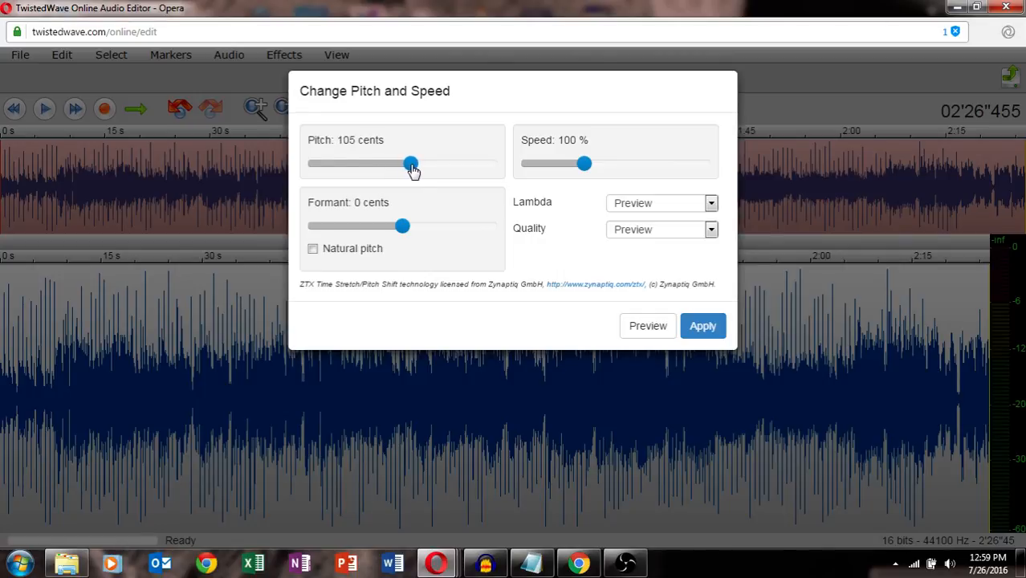
click(311, 247)
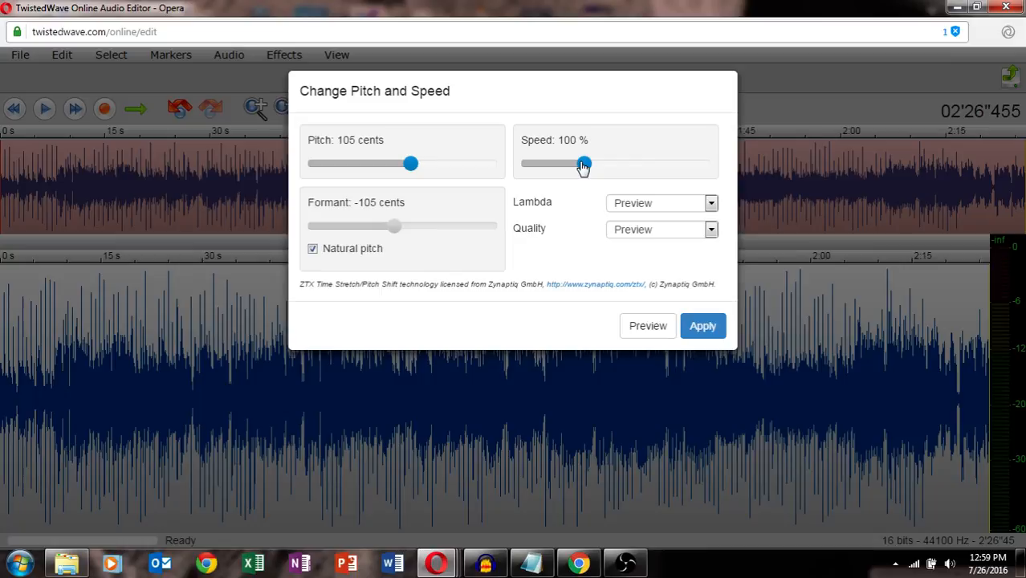
drag(584, 164, 591, 164)
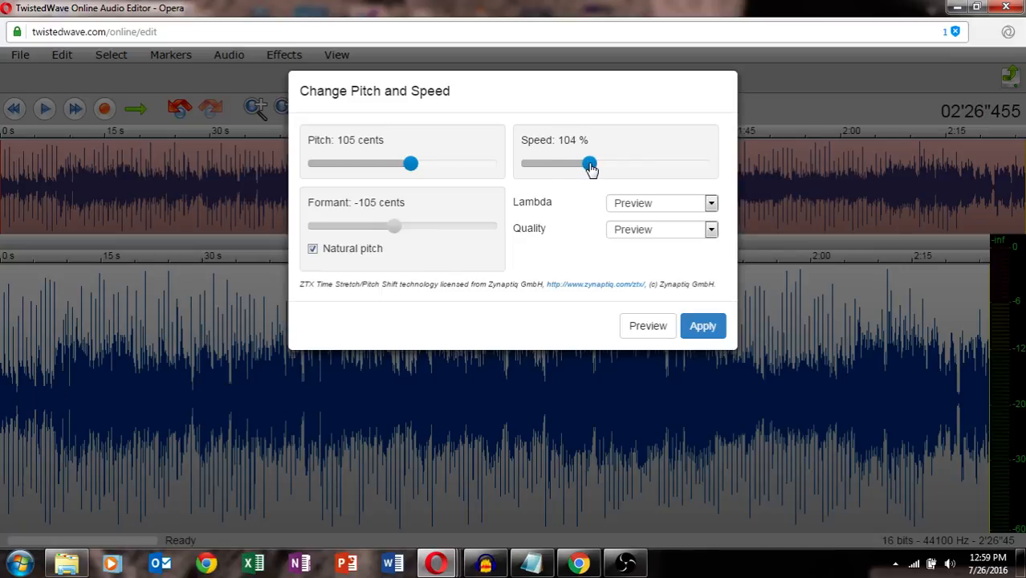
drag(591, 164, 591, 163)
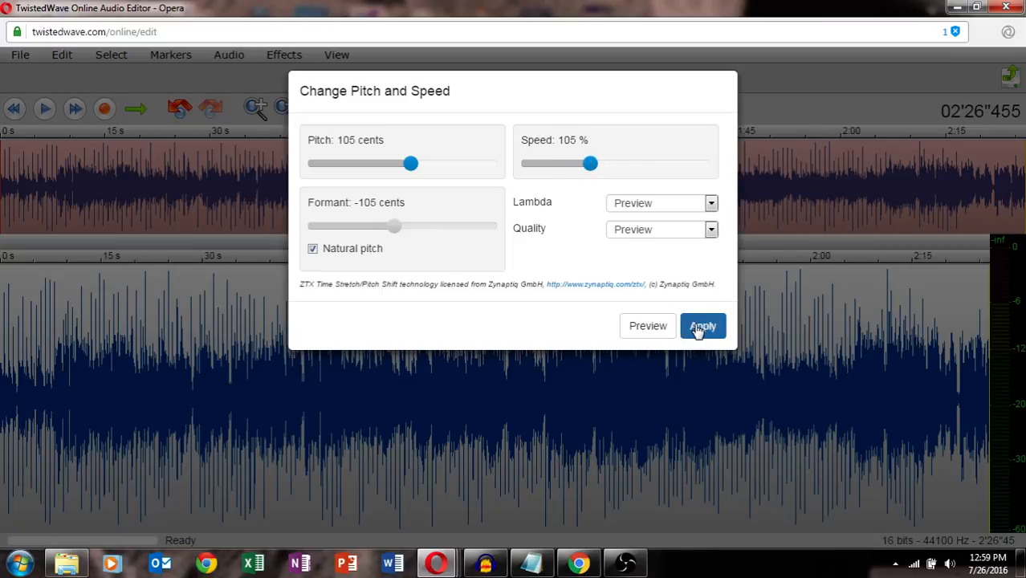
click(703, 326)
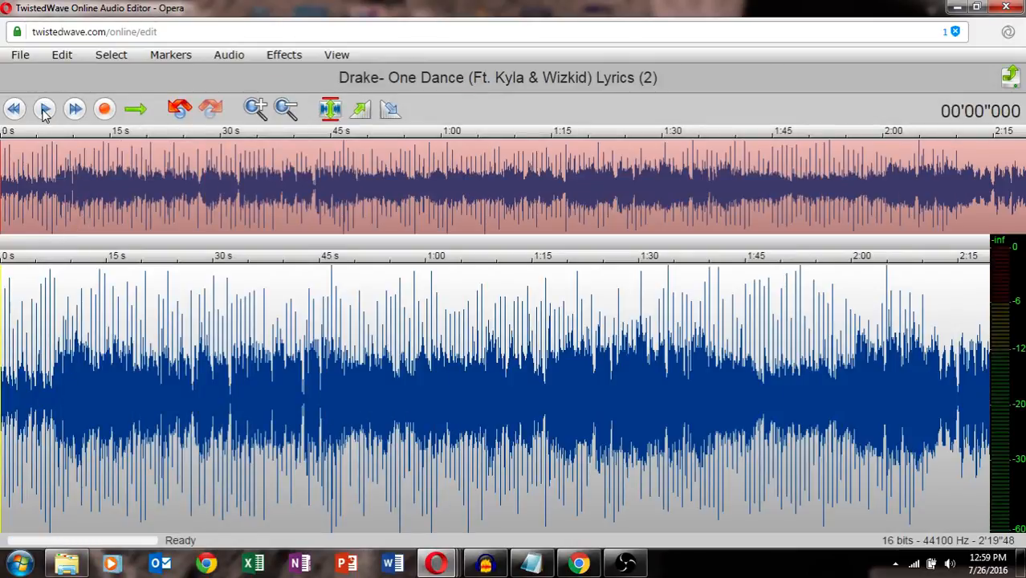
Play the edited song from the start and pause it around 36 seconds in
click(44, 109)
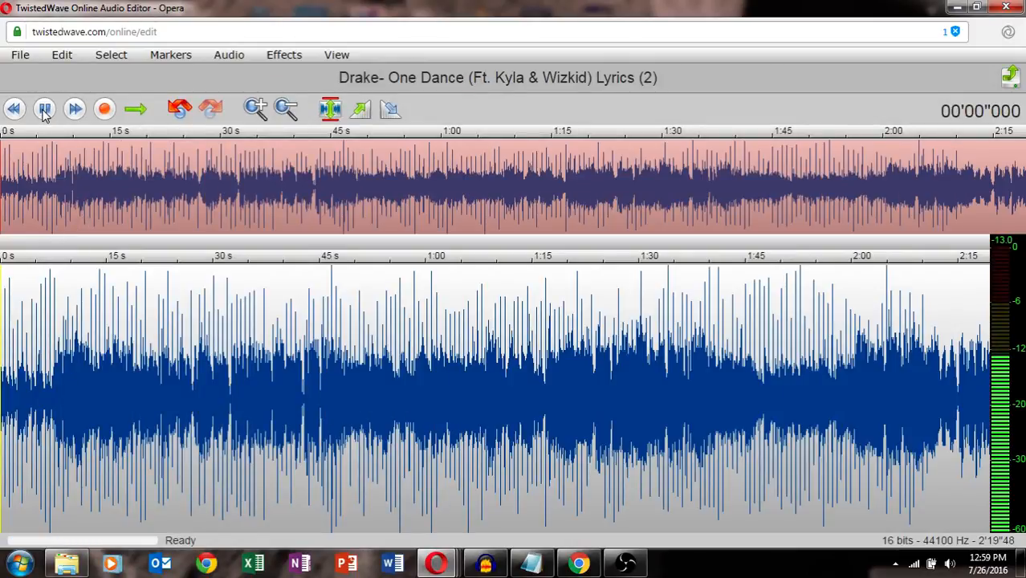
click(43, 109)
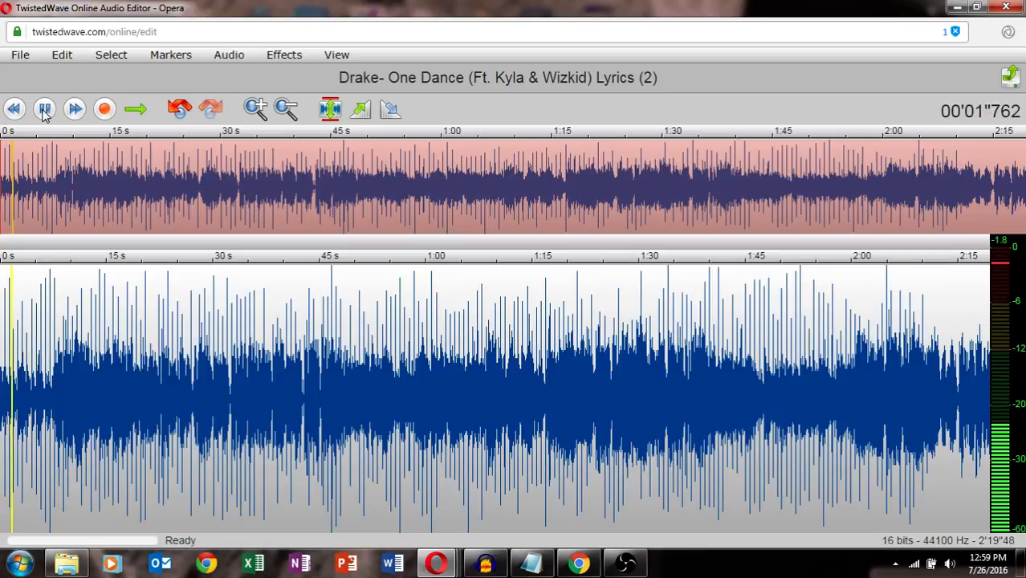
click(43, 109)
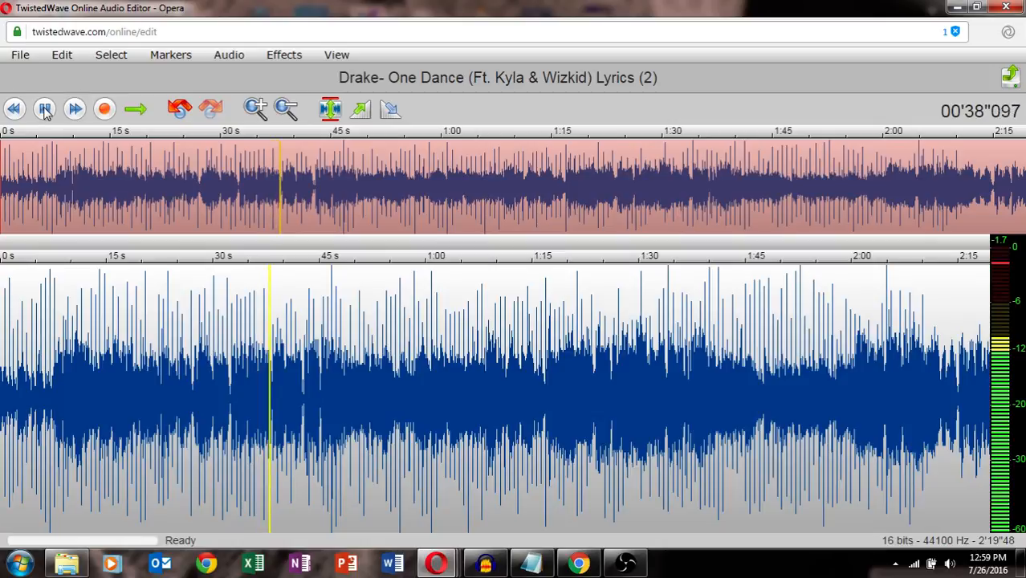
click(43, 109)
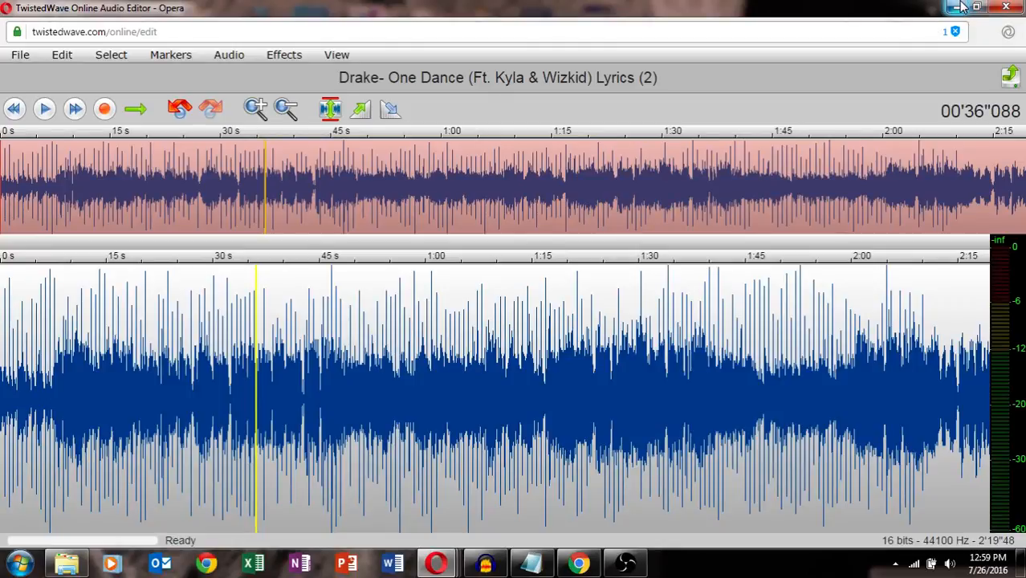
mouse_move(976, 7)
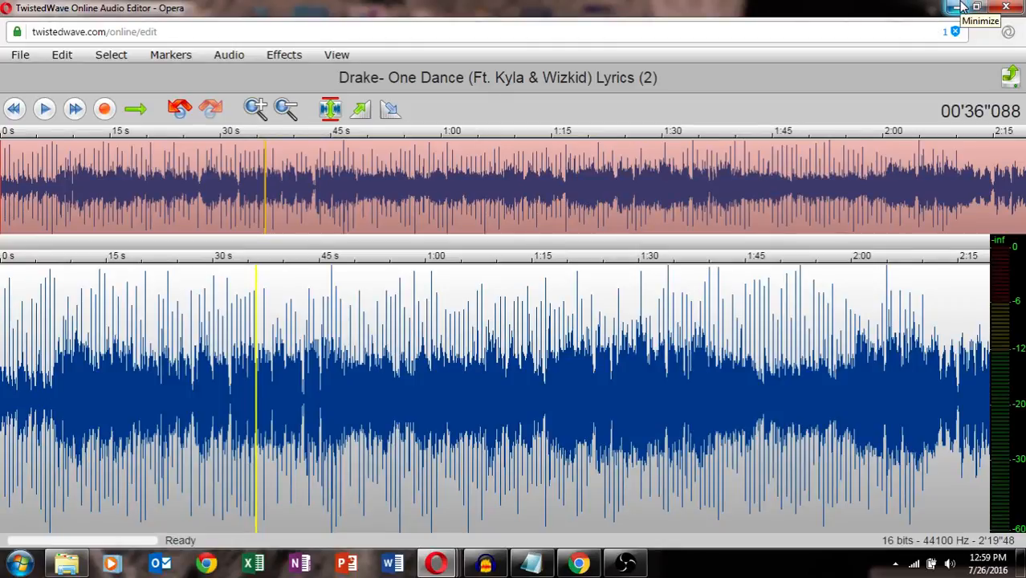